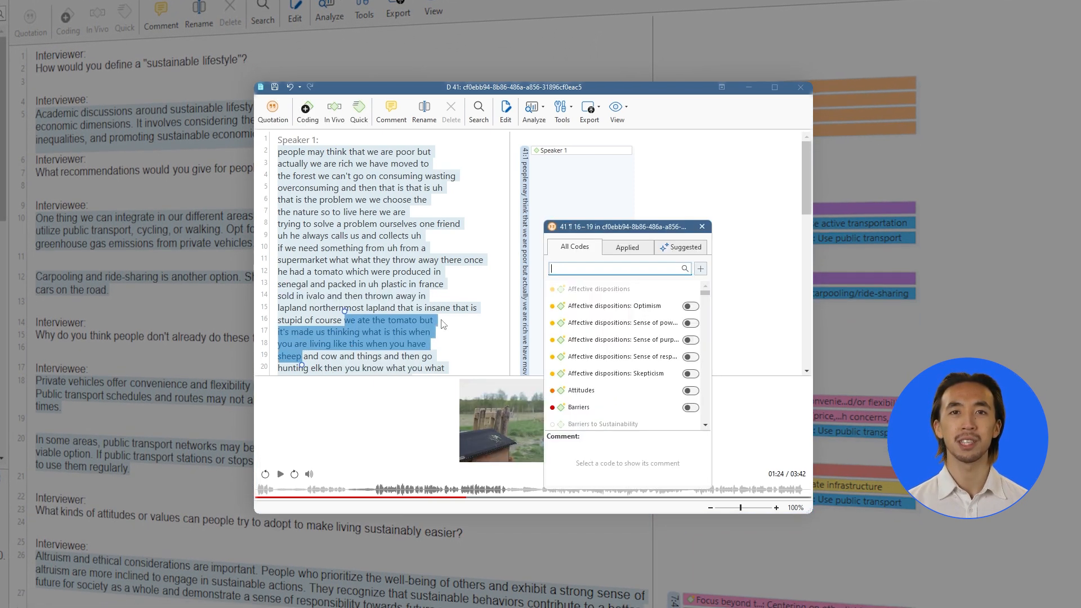
Apply suggested codes Behaviors and Change factors: Information/awareness to the quotation, then close the transcript.
left_click(681, 247)
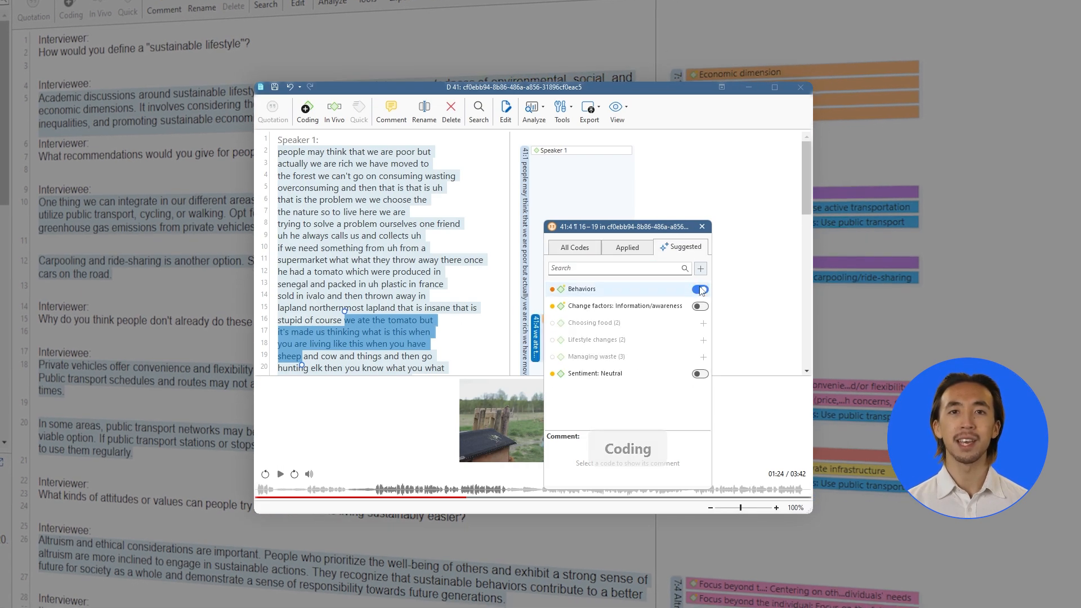
left_click(699, 305)
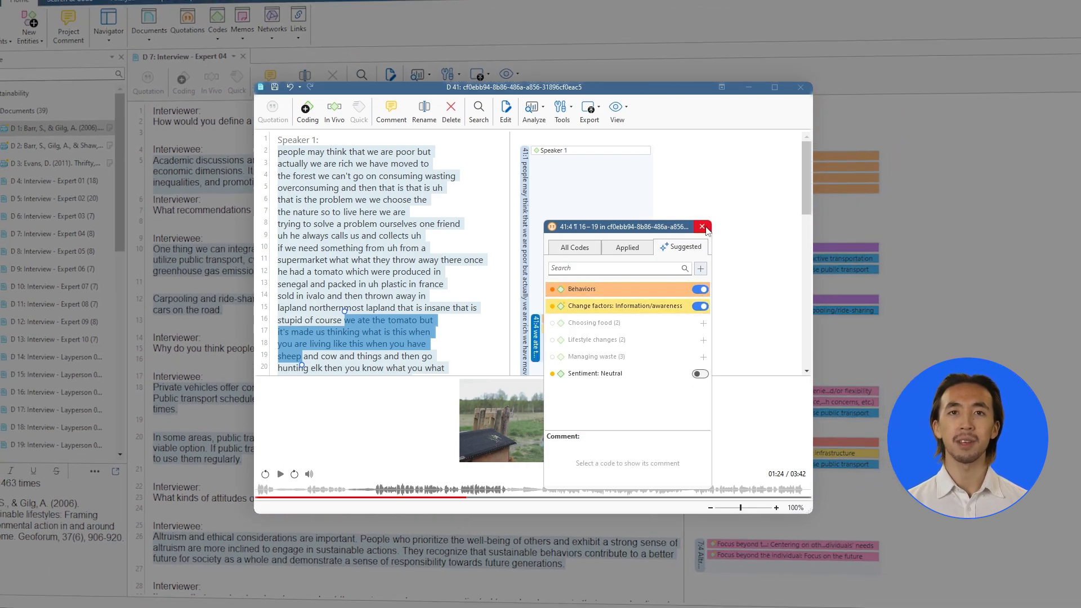
left_click(703, 227)
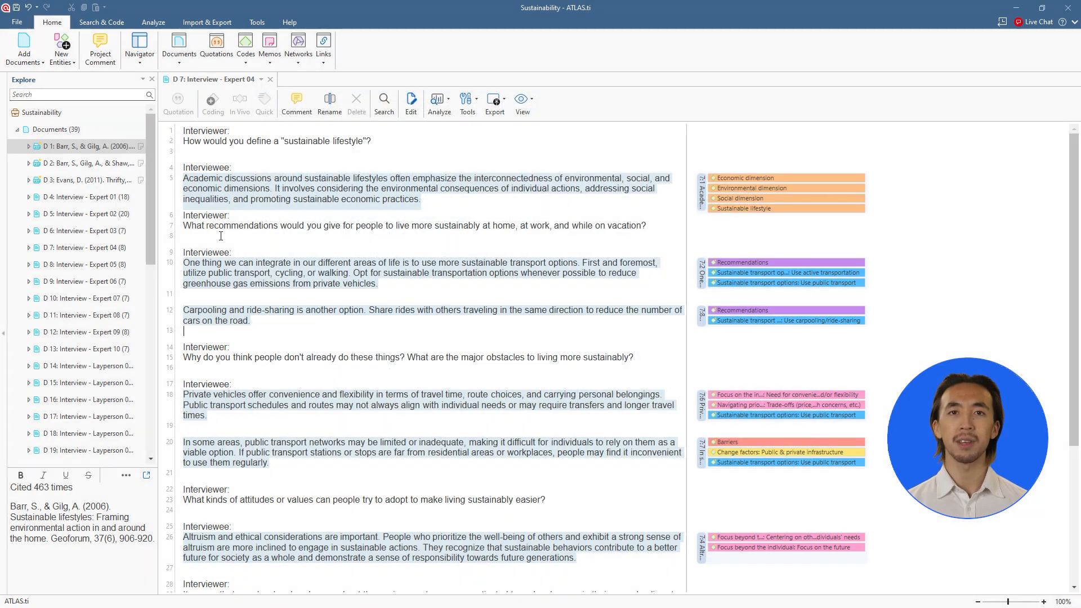
Import the BBC News 2019 video and AI-transcribe it with speaker diarization and speaker coding.
left_click(24, 46)
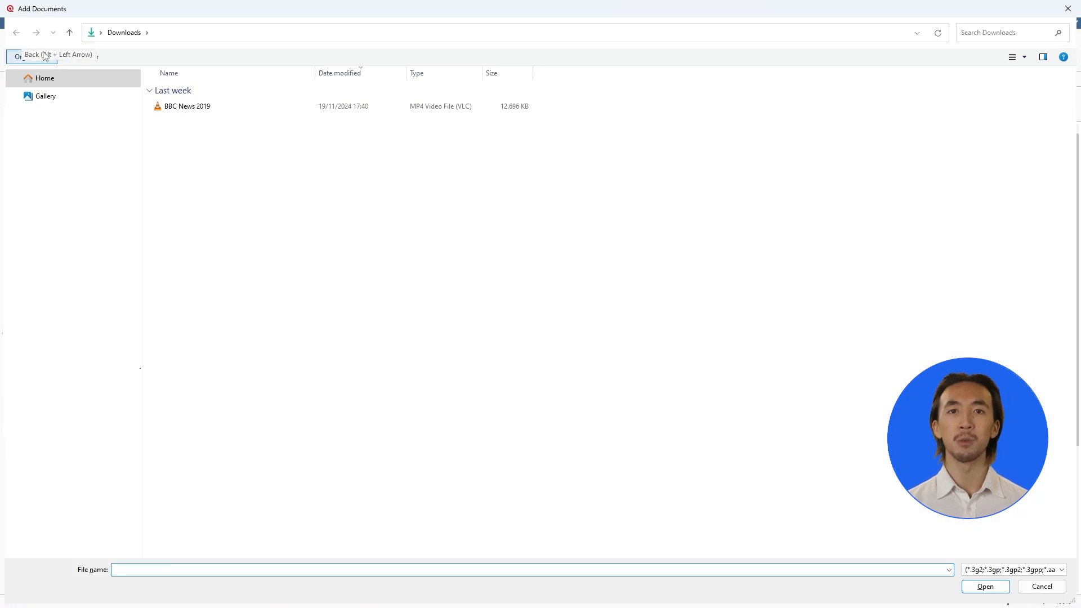
left_click(985, 587)
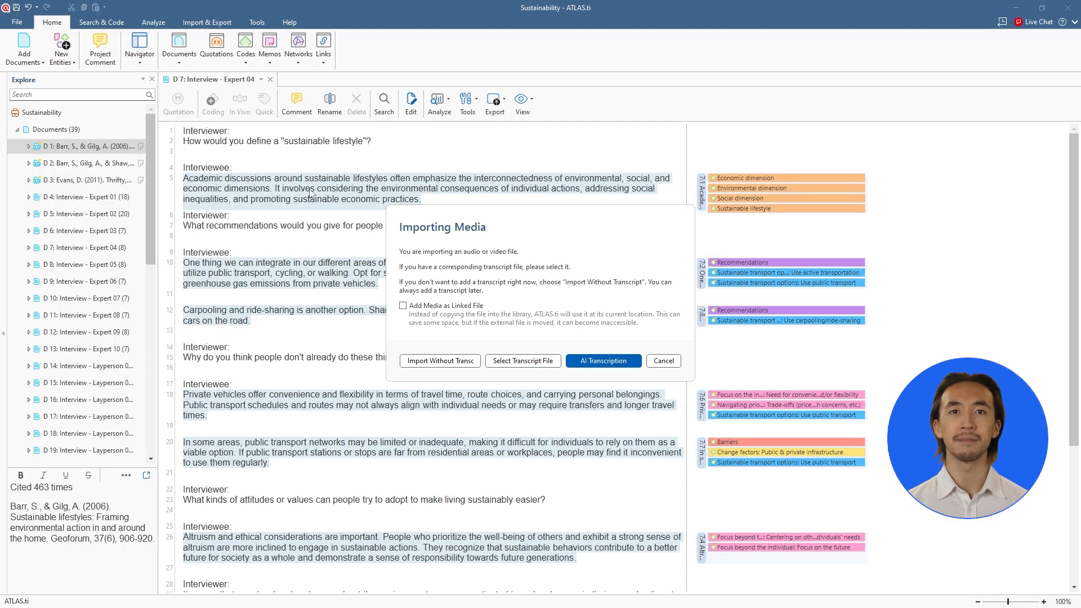
left_click(602, 361)
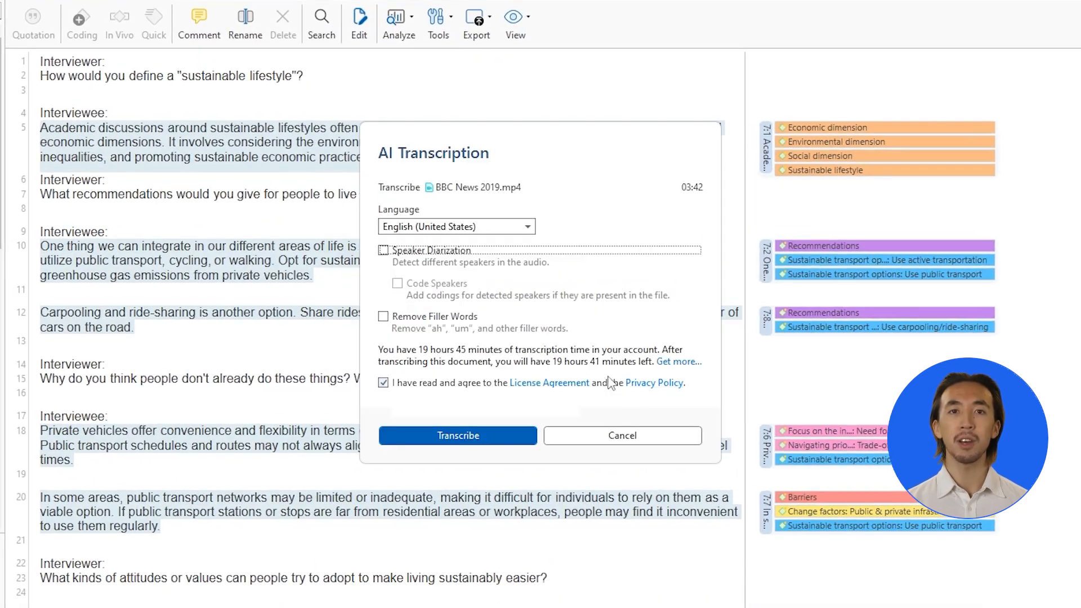
left_click(384, 250)
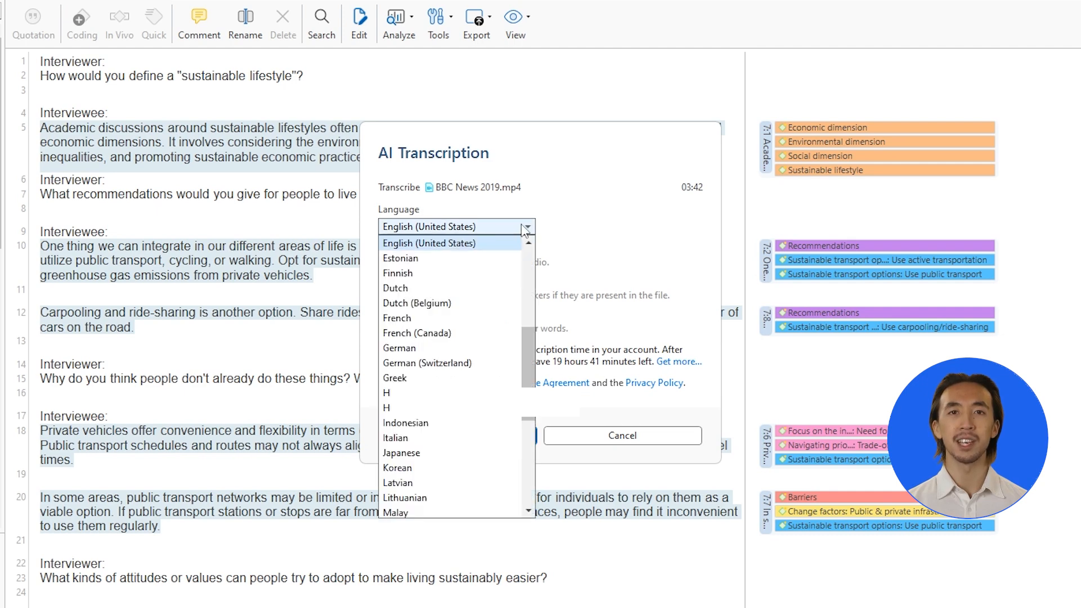
left_click(428, 242)
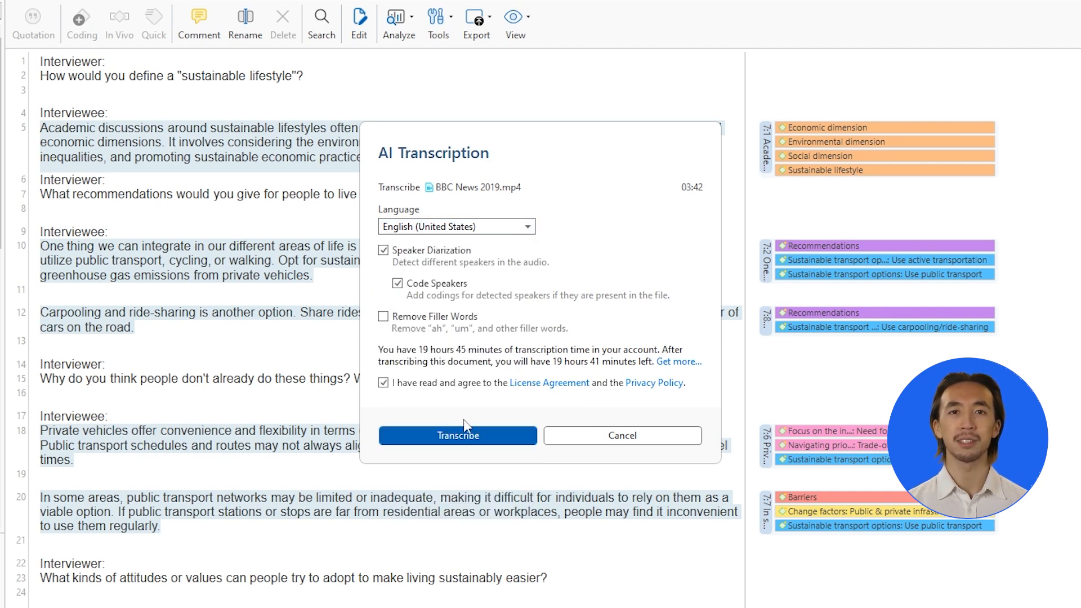
left_click(457, 435)
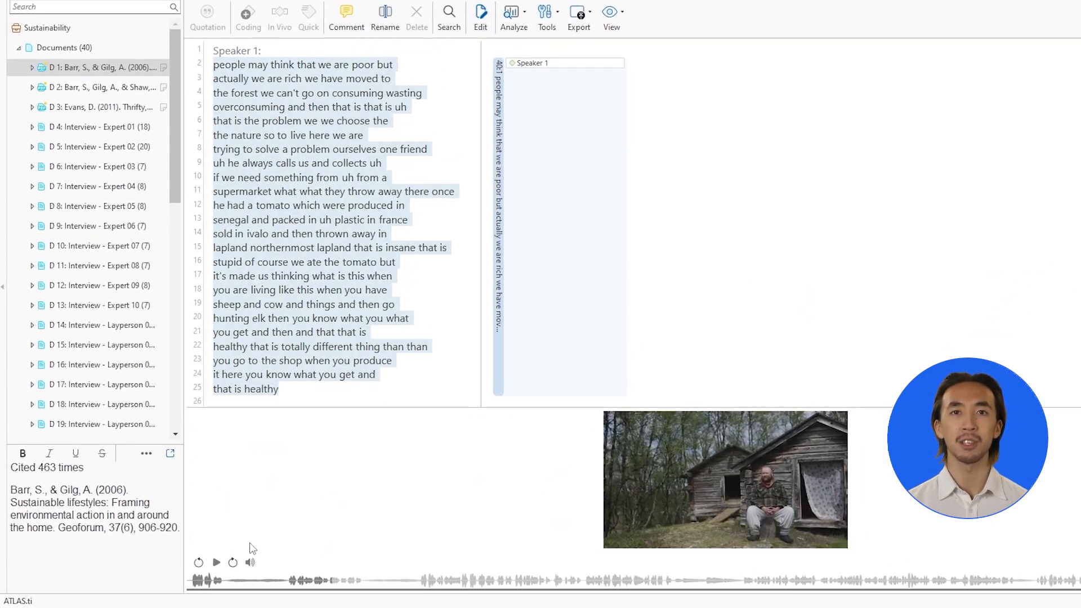
Play the BBC video, skip ahead, and scroll the transcript to the Speaker 2 passages.
left_click(216, 562)
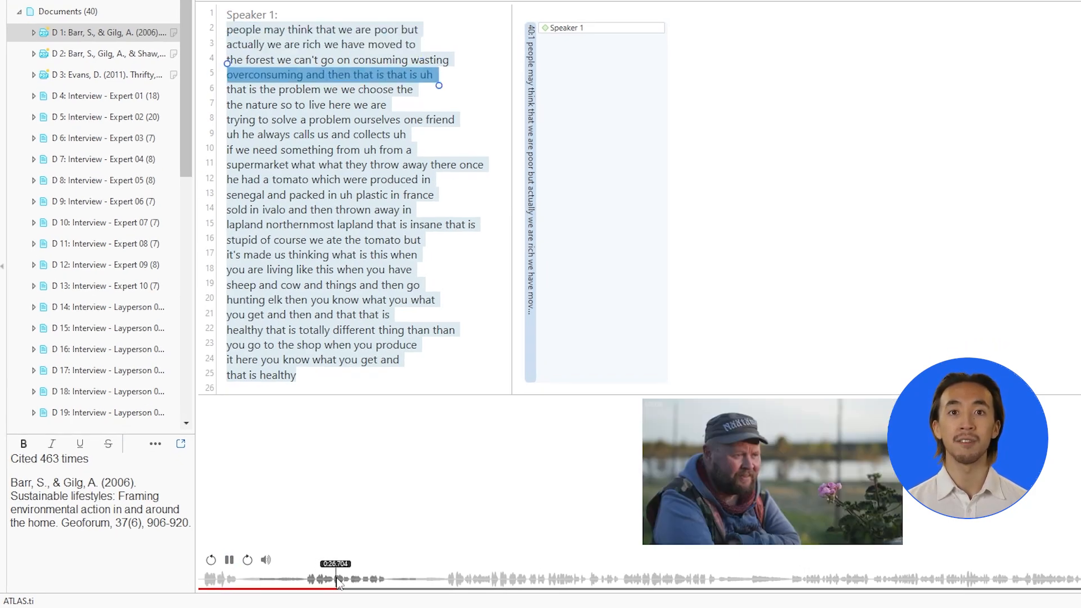
left_click(516, 580)
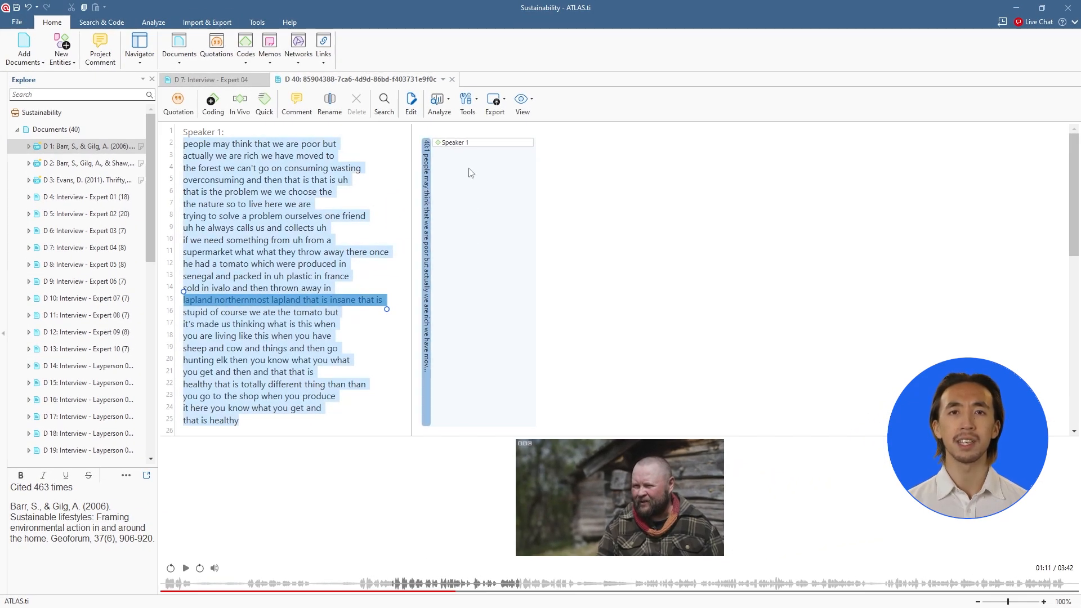
scroll("down", 3)
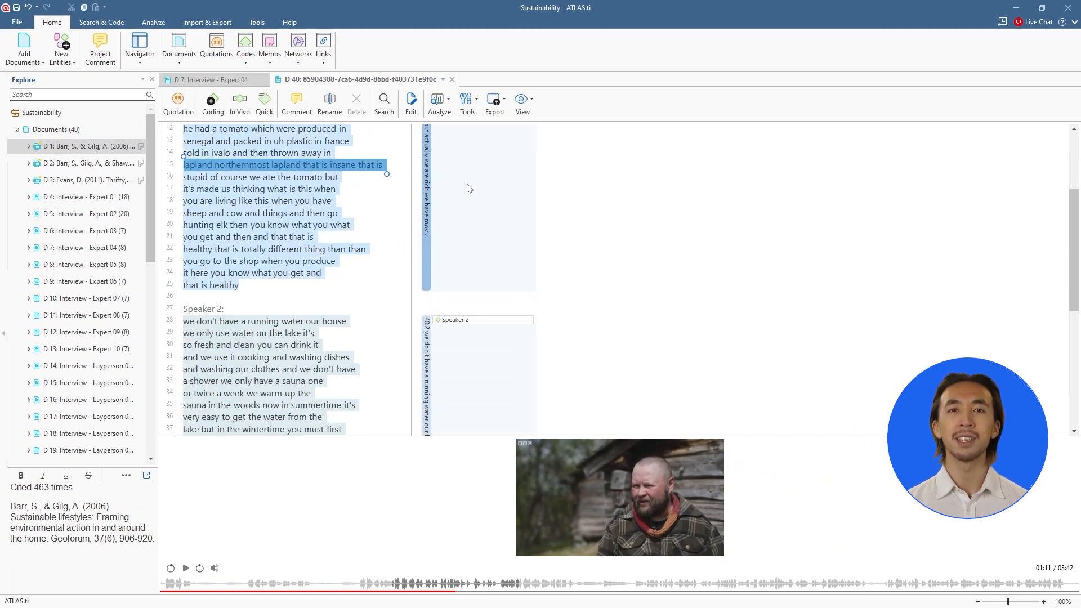
scroll("down", 3)
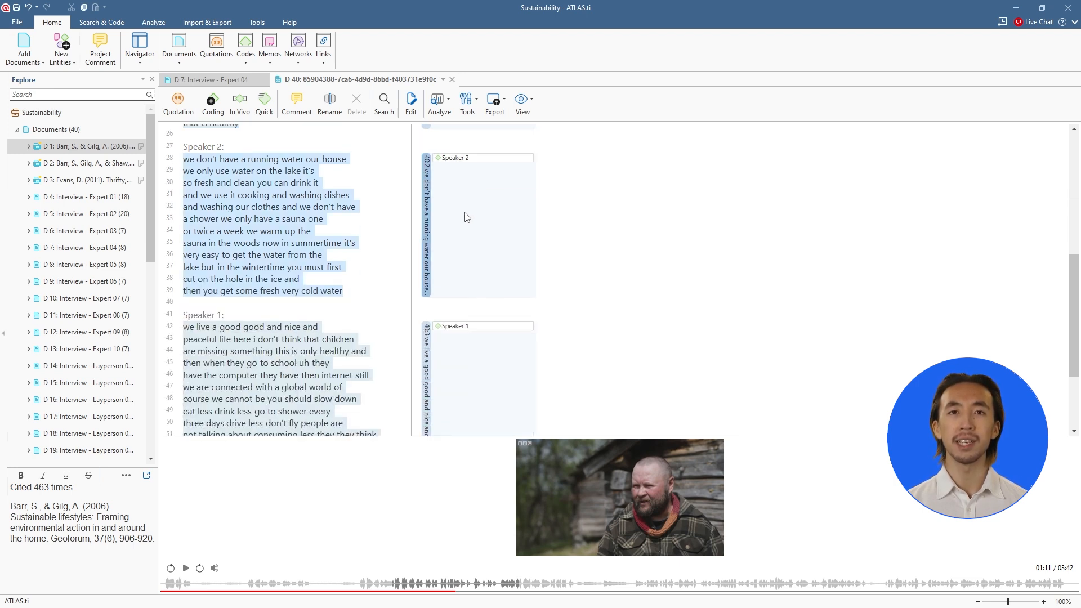
left_click(479, 326)
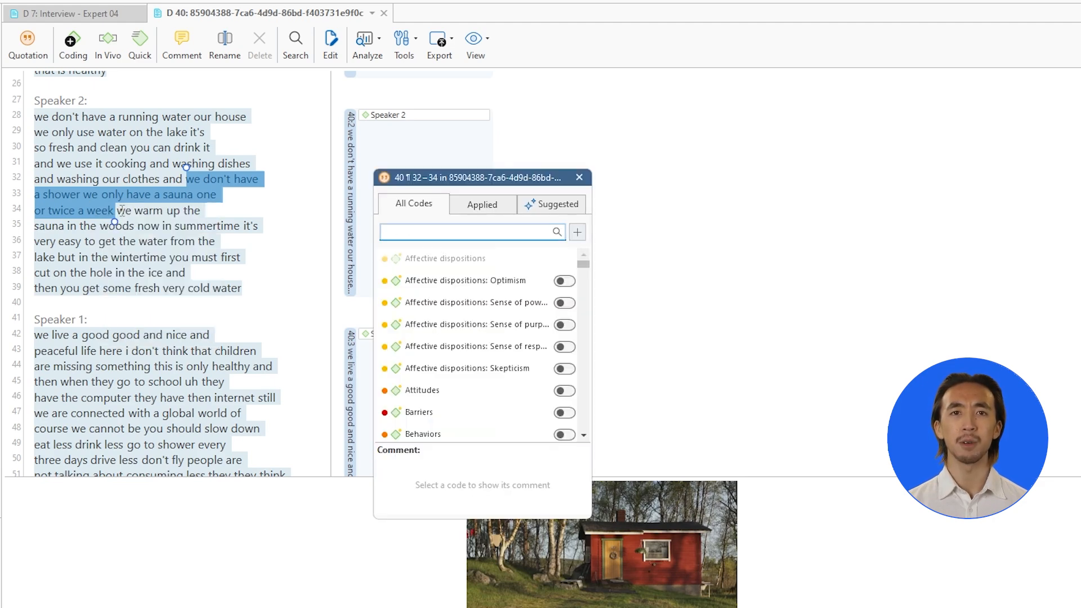
Search 'li' in the coding popup to apply Living Conditions to the sauna passage.
type("li")
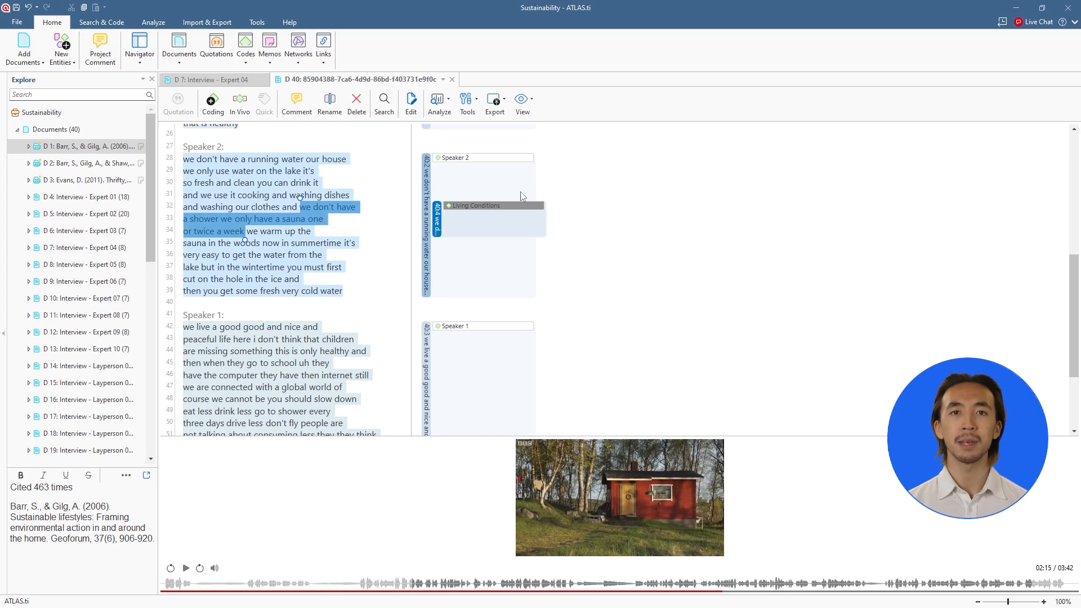
Start Intentional AI Coding from Search & Code and select documents D31, D32 and D38.
left_click(101, 22)
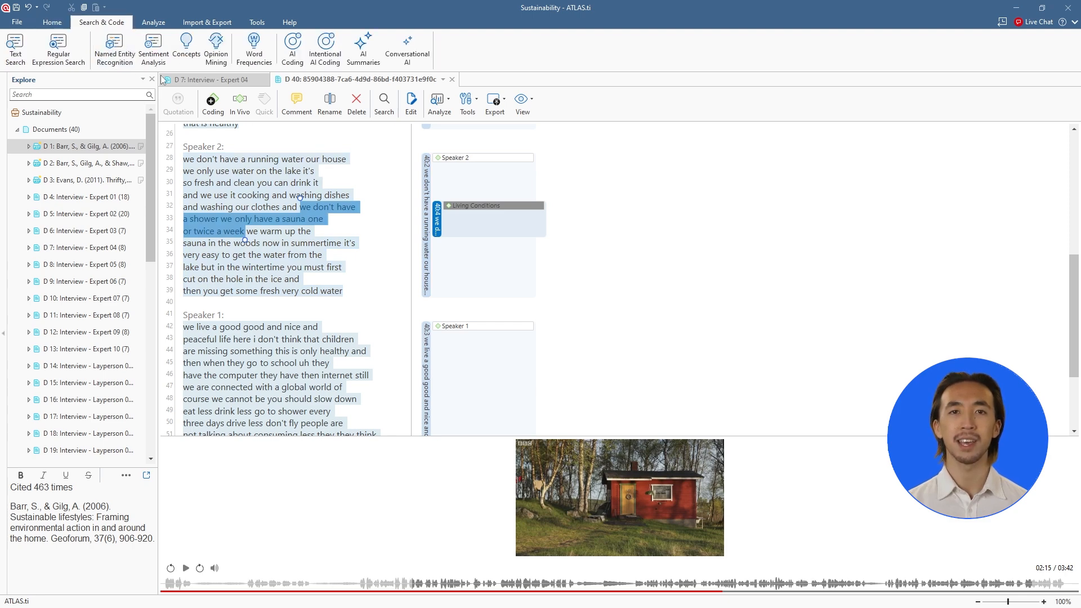
left_click(325, 49)
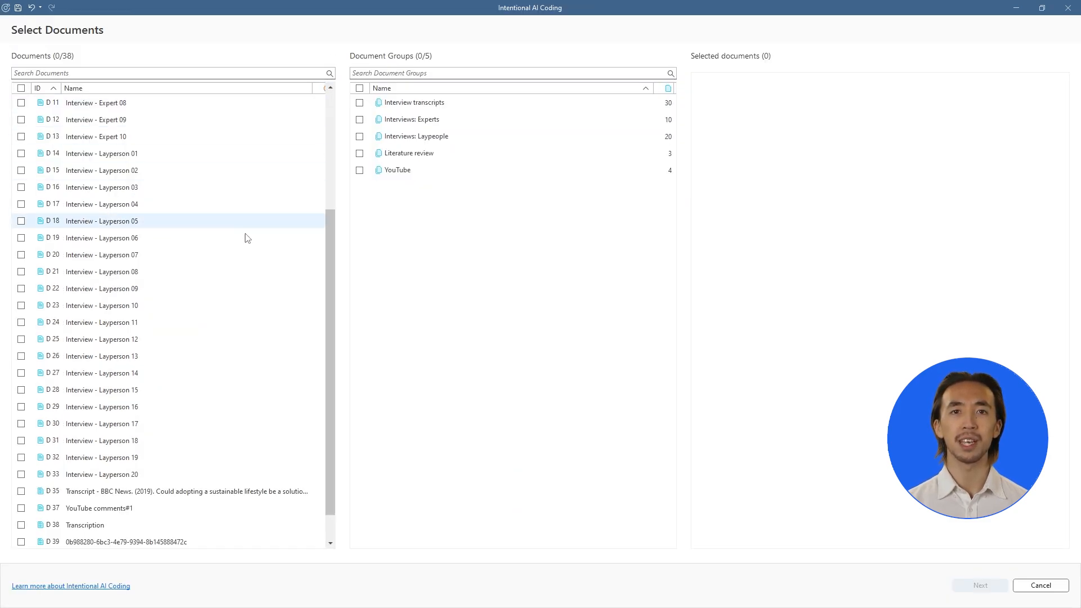
left_click(21, 441)
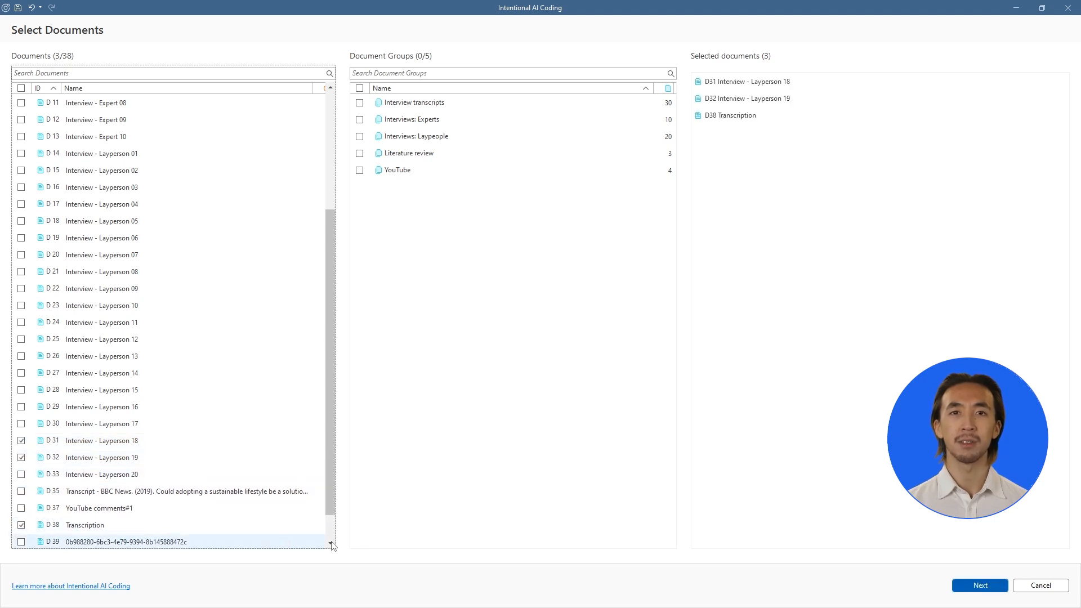
left_click(978, 585)
type("Hi, what challenges do the speake")
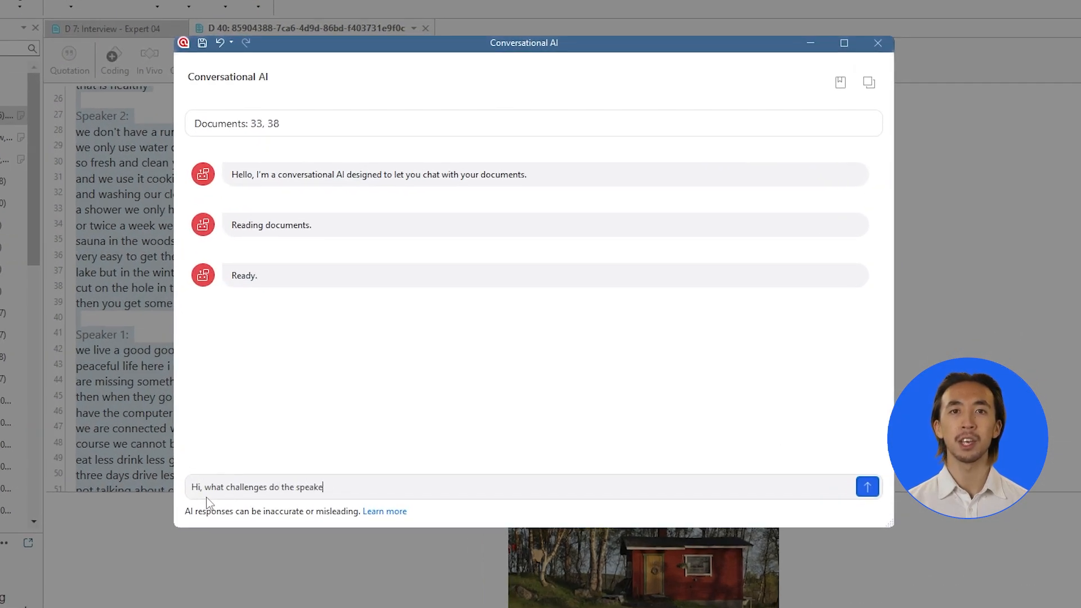
Ask the AI about the speakers' lifestyle challenges, then how they connect choices to climate change.
type("rs face in their lifestyle?")
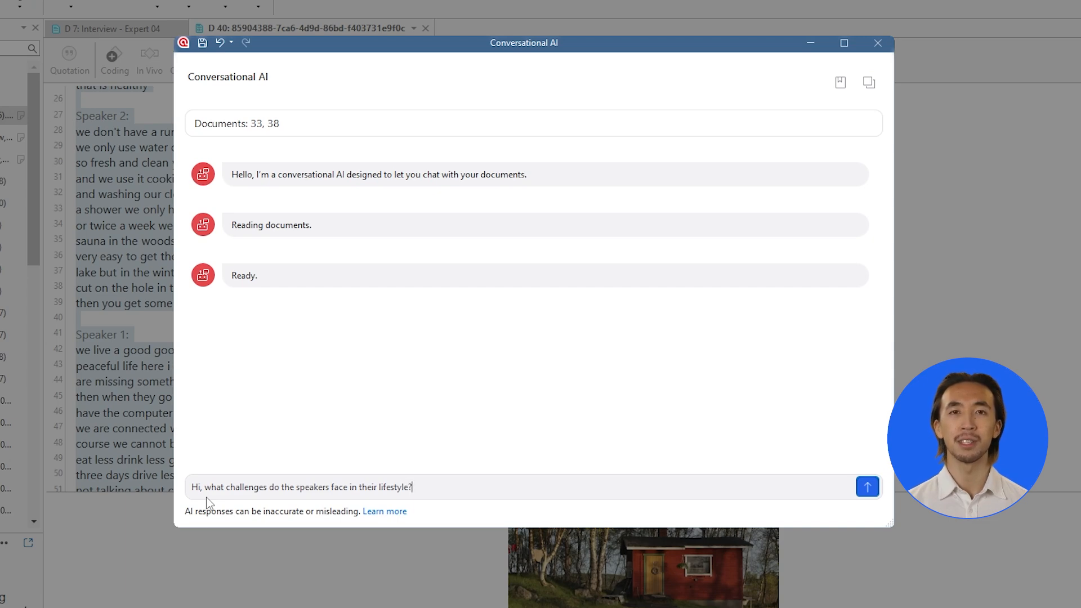
left_click(867, 486)
type("Great, and how do")
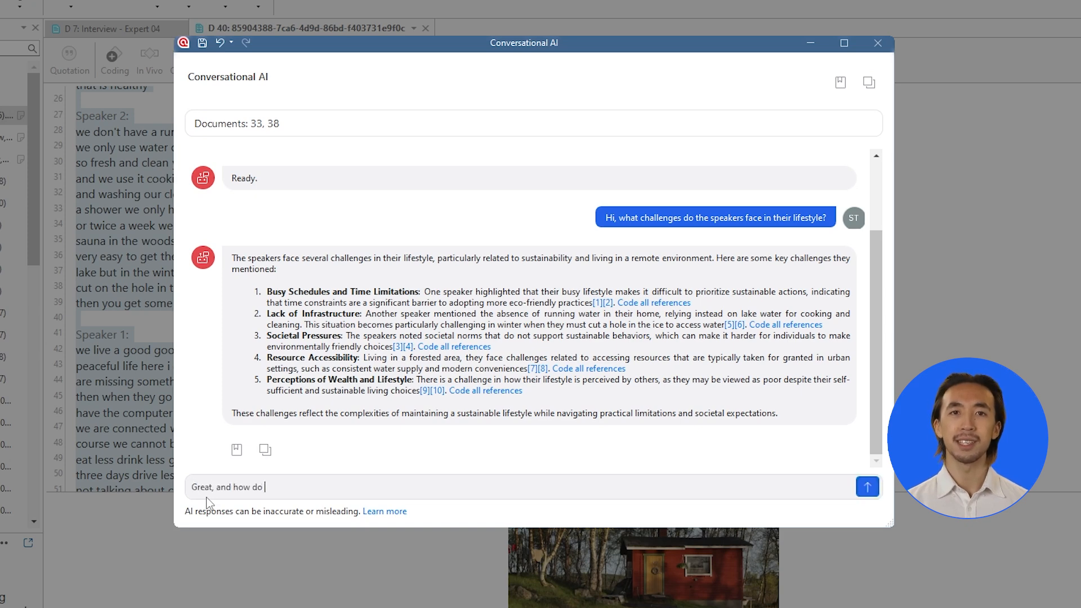
type("they connect their choices to climate change?")
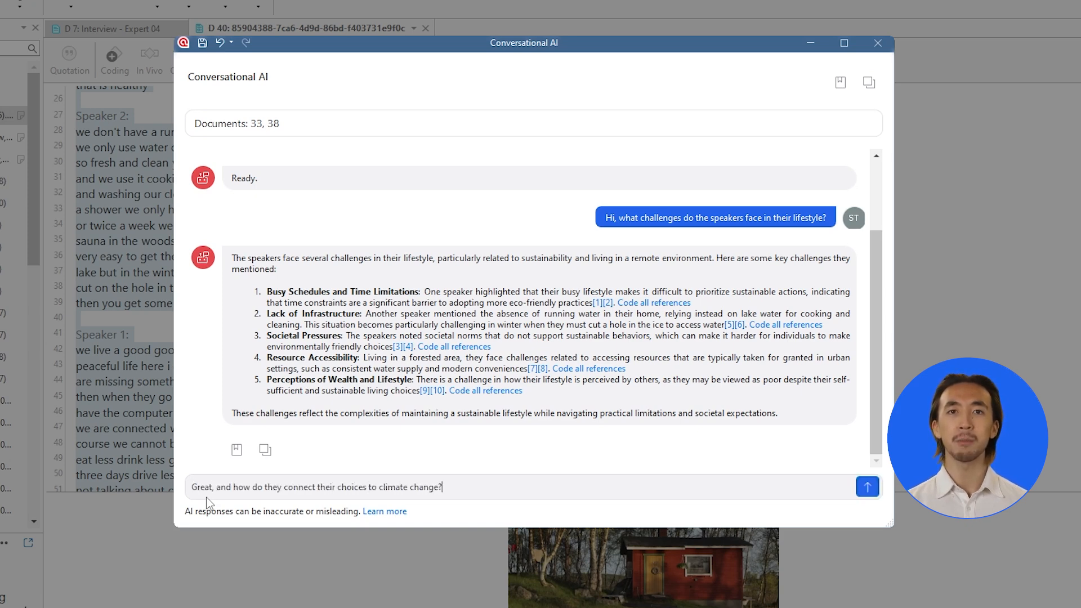
left_click(867, 487)
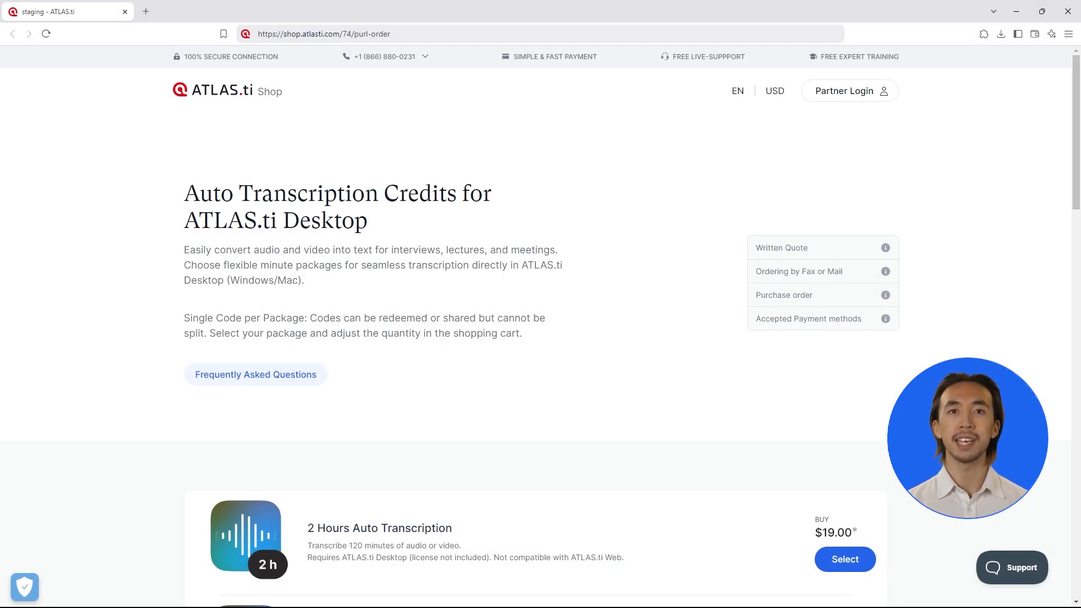
scroll("down", 3)
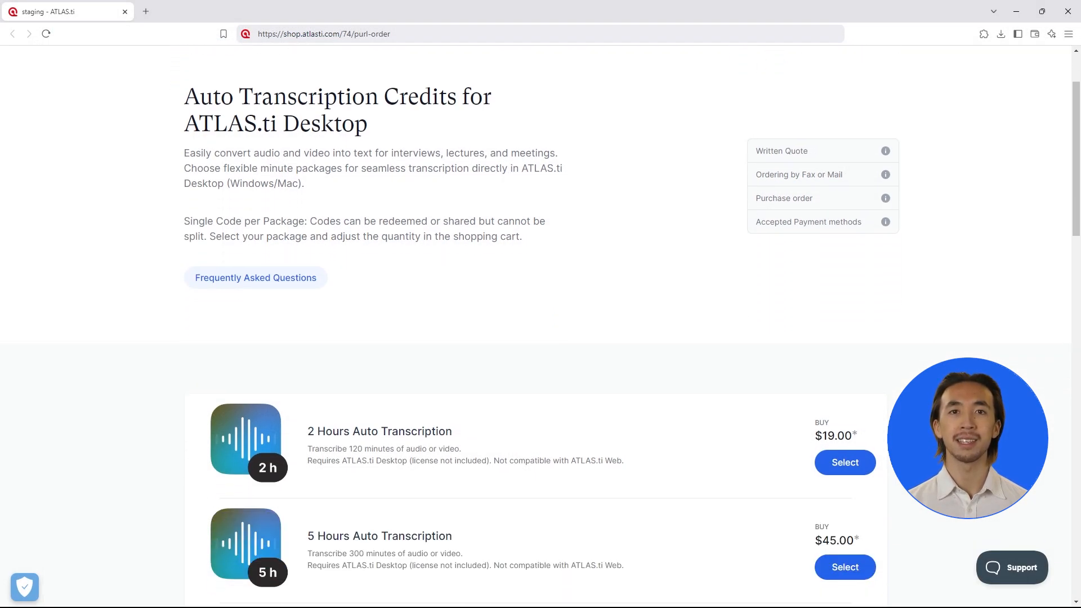
scroll("down", 3)
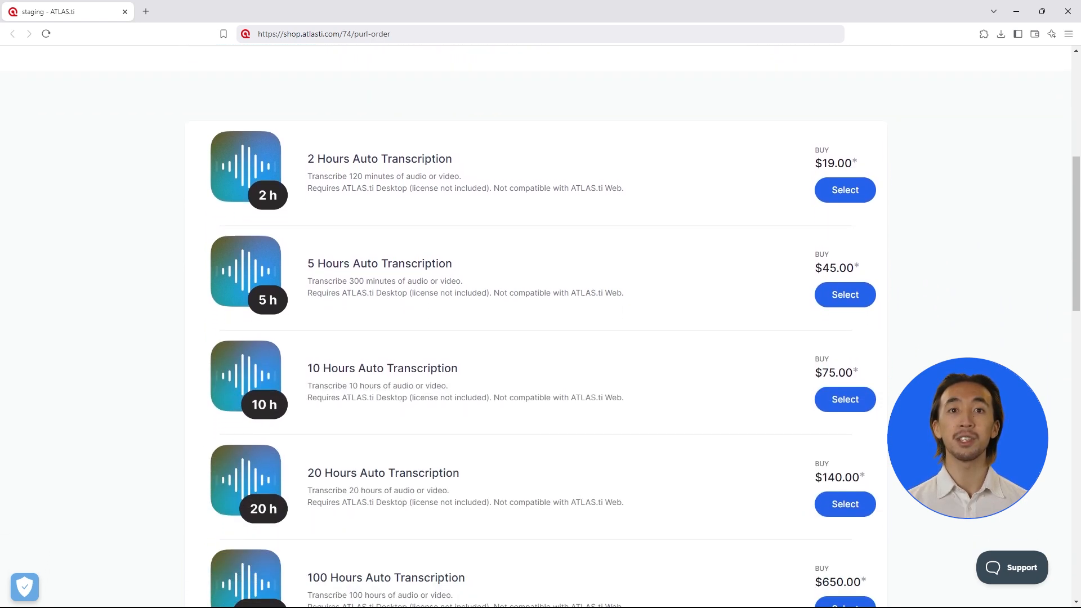
scroll("down", 3)
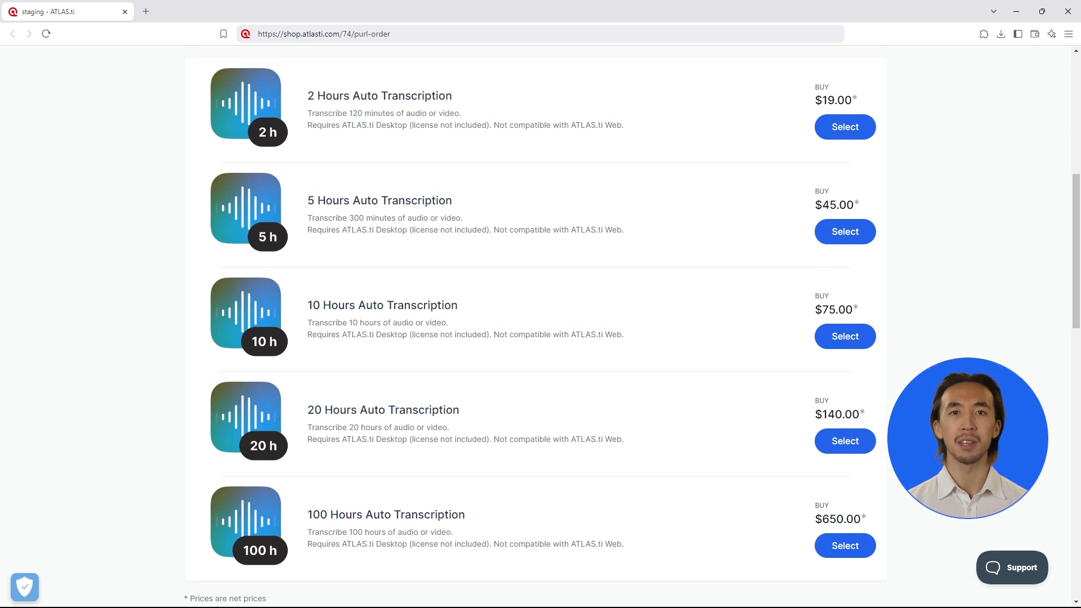